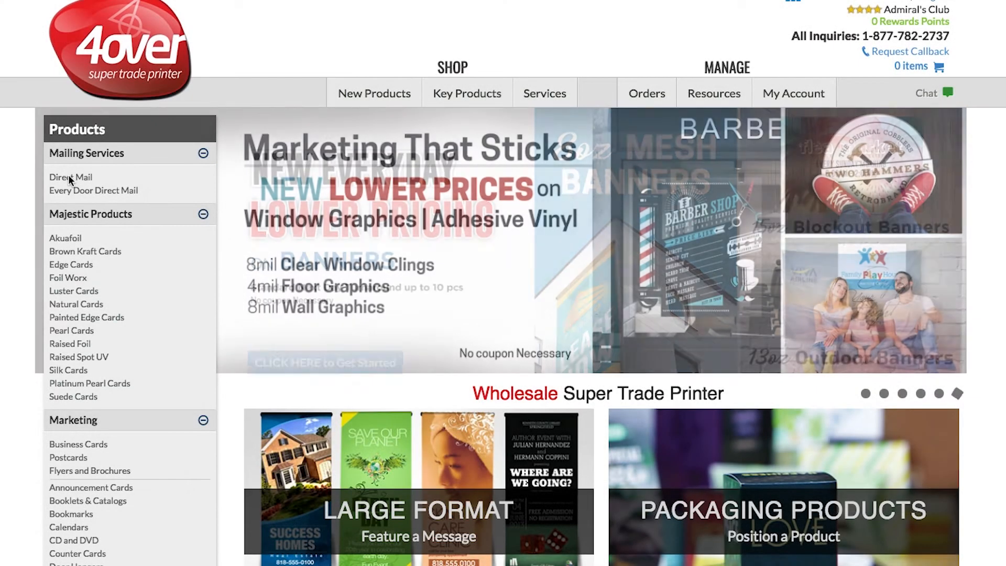
Step: Set up a Direct Mail postcard on 14PT C2S, 4/4, mailed from NJ
click(71, 177)
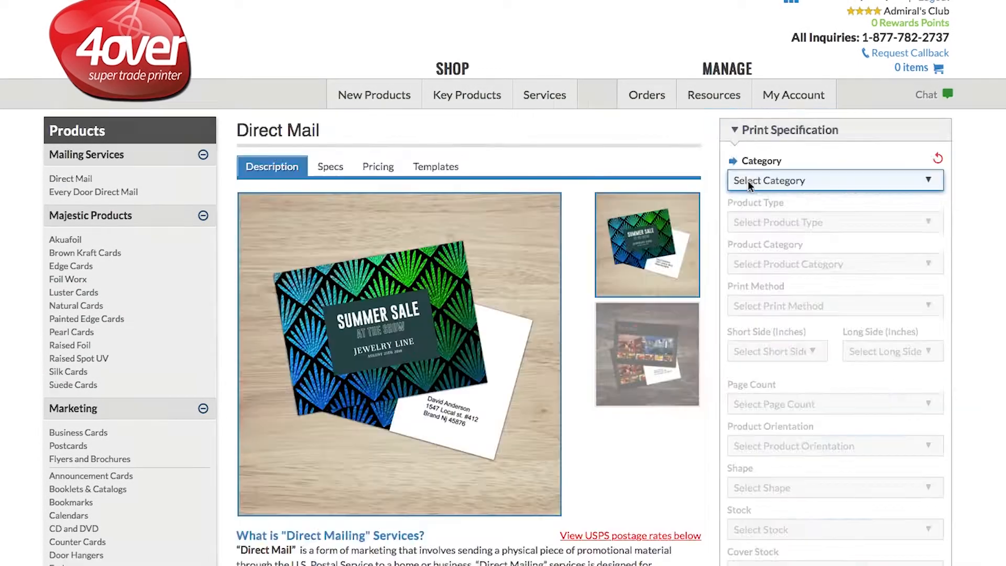
click(834, 180)
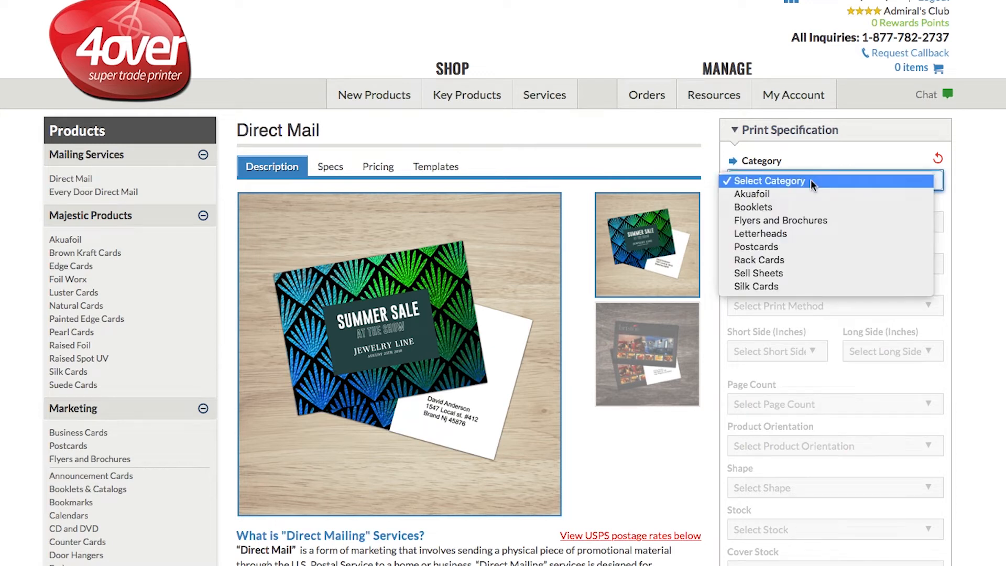
click(756, 247)
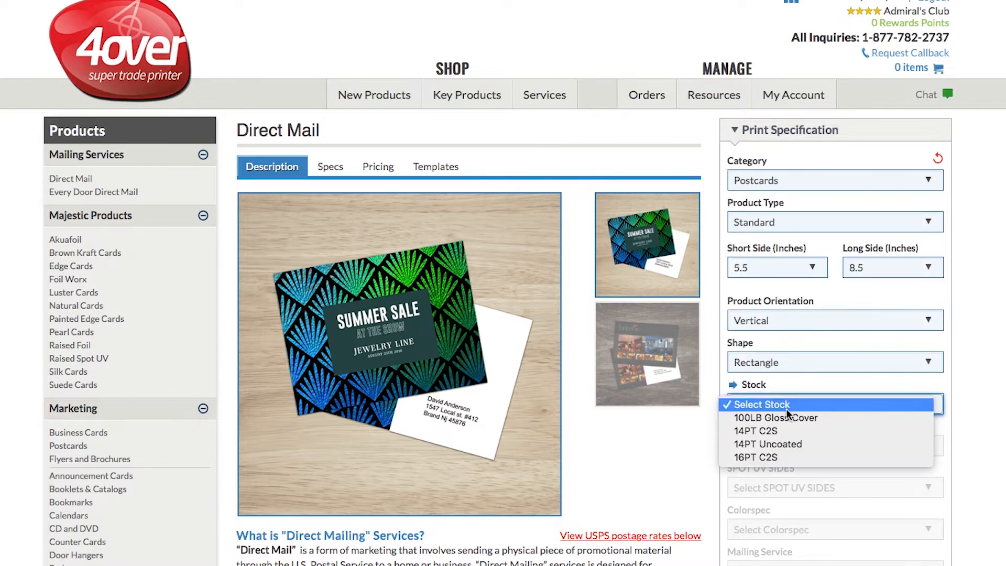
click(756, 431)
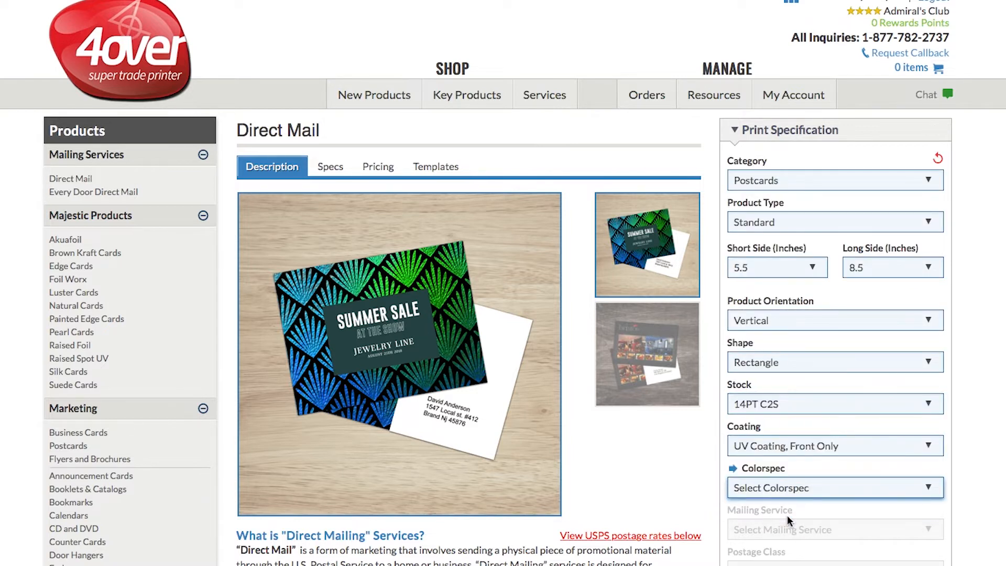
click(834, 488)
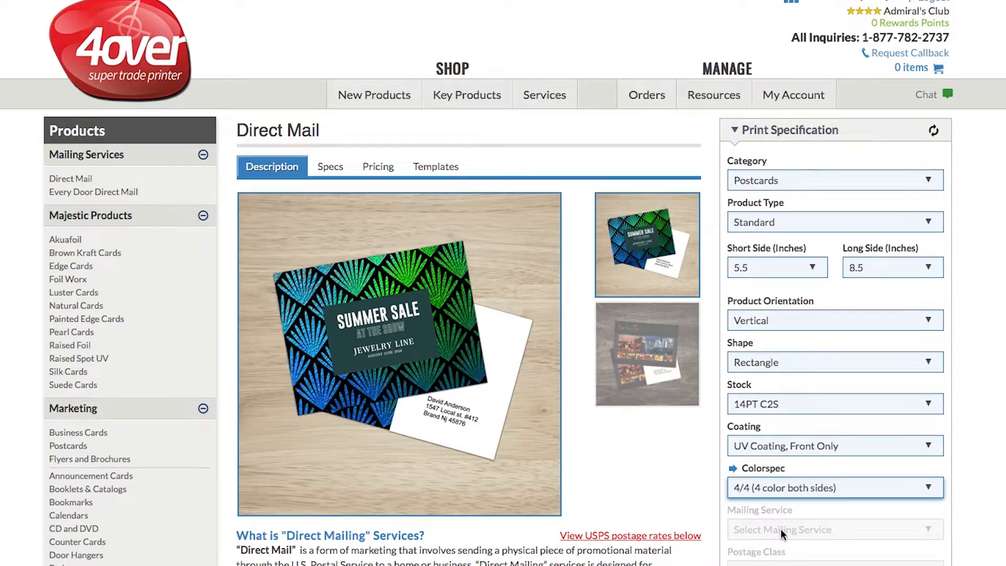
click(834, 530)
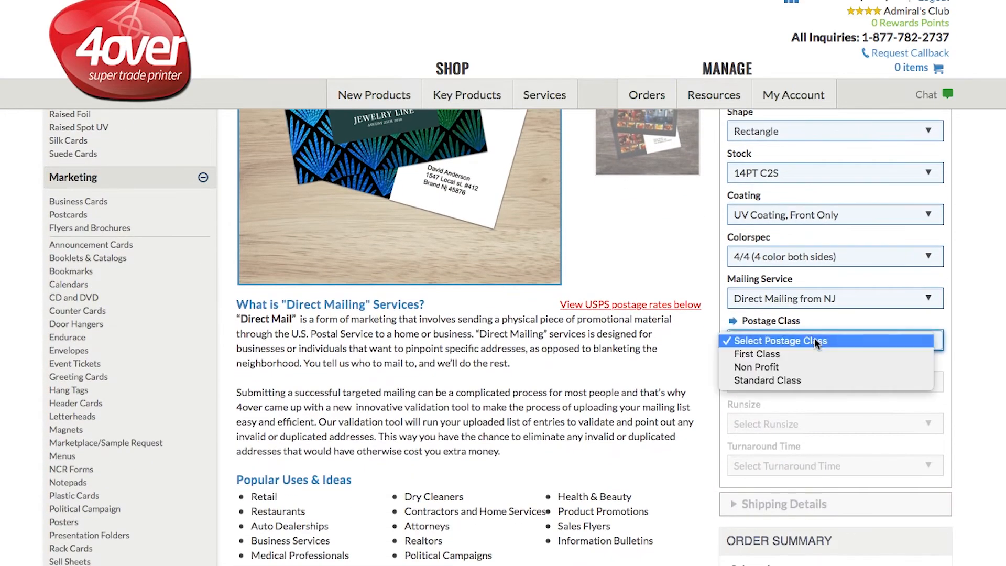
Step: Choose Standard Class postage, keep remainders, set 7500 pieces, and add to cart
click(767, 380)
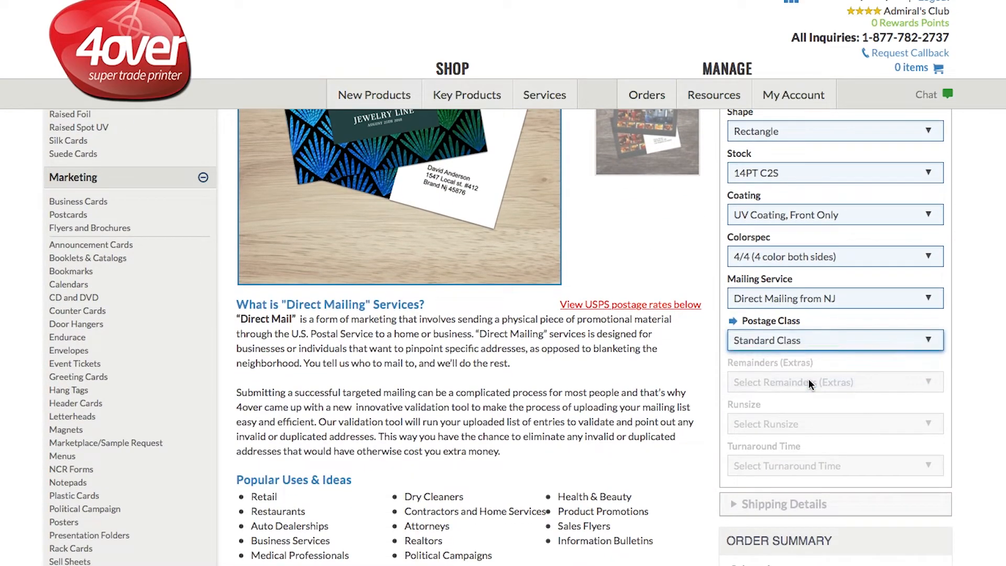
click(834, 382)
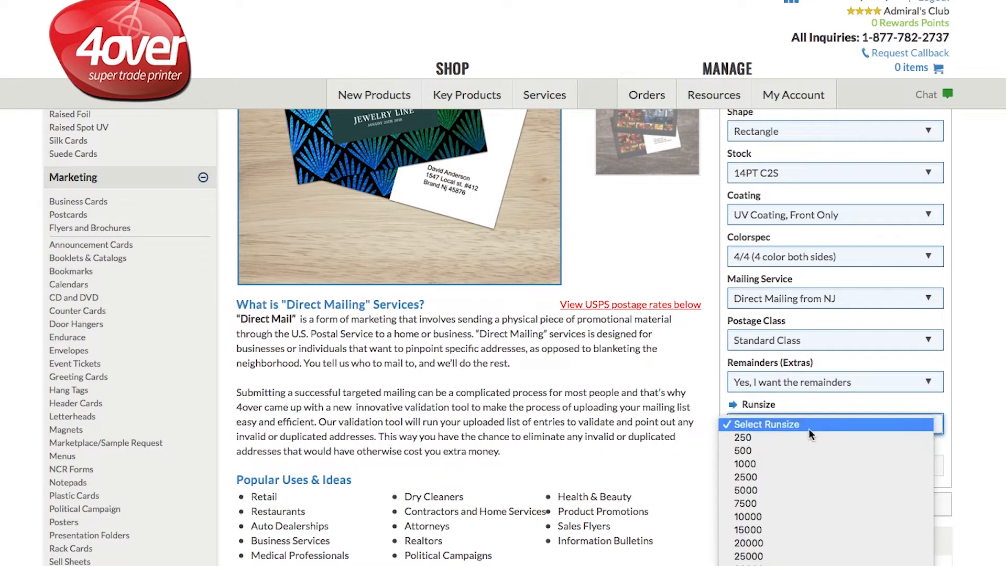
click(746, 503)
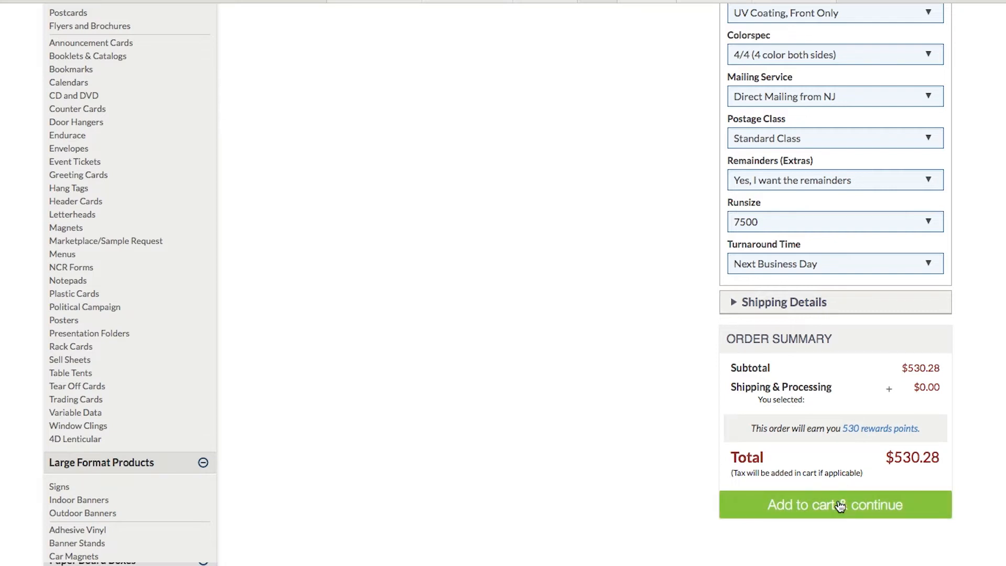
click(835, 504)
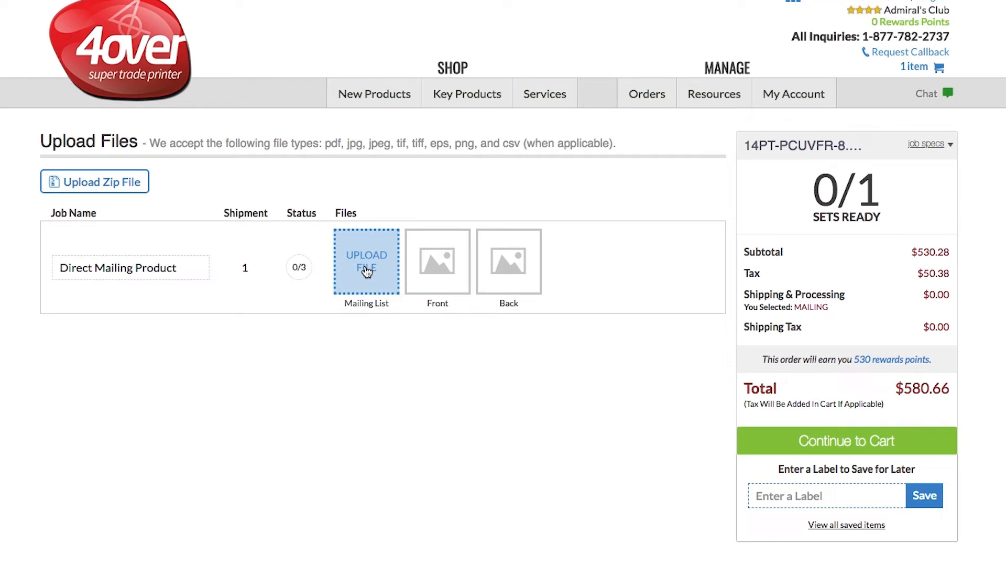
Step: Start the mailing list upload with medium (Most Popular) address validation
click(366, 261)
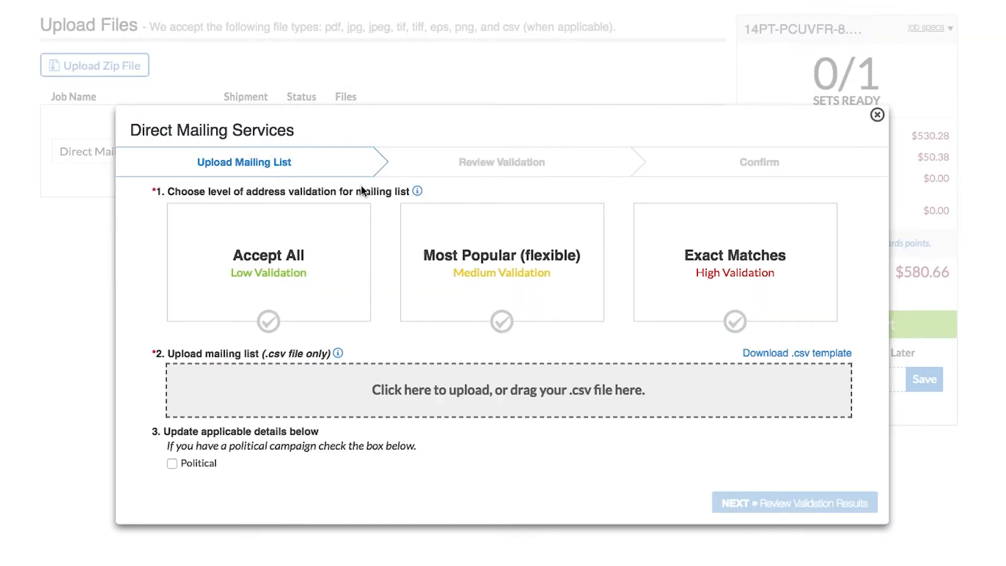
click(268, 263)
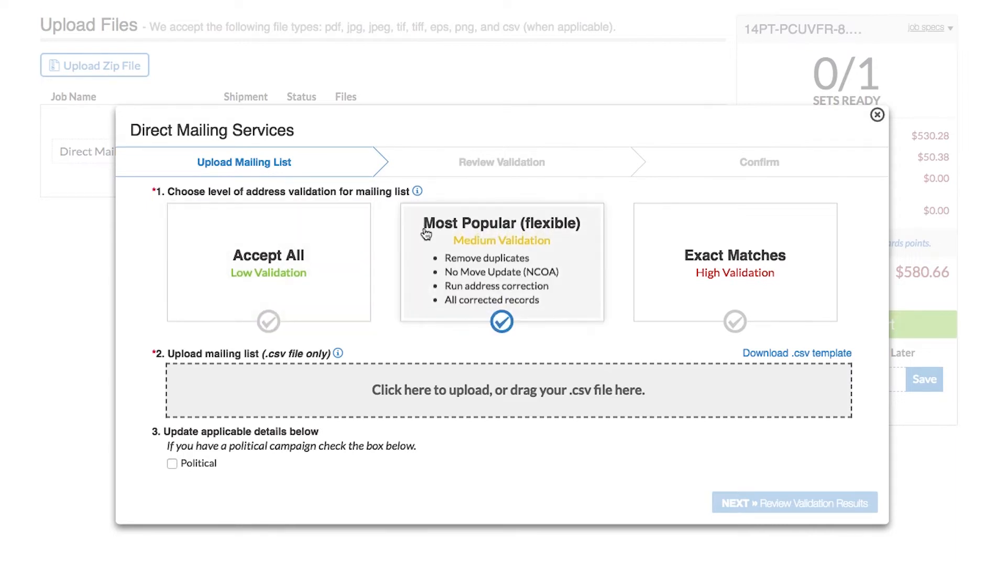
mouse_move(614, 262)
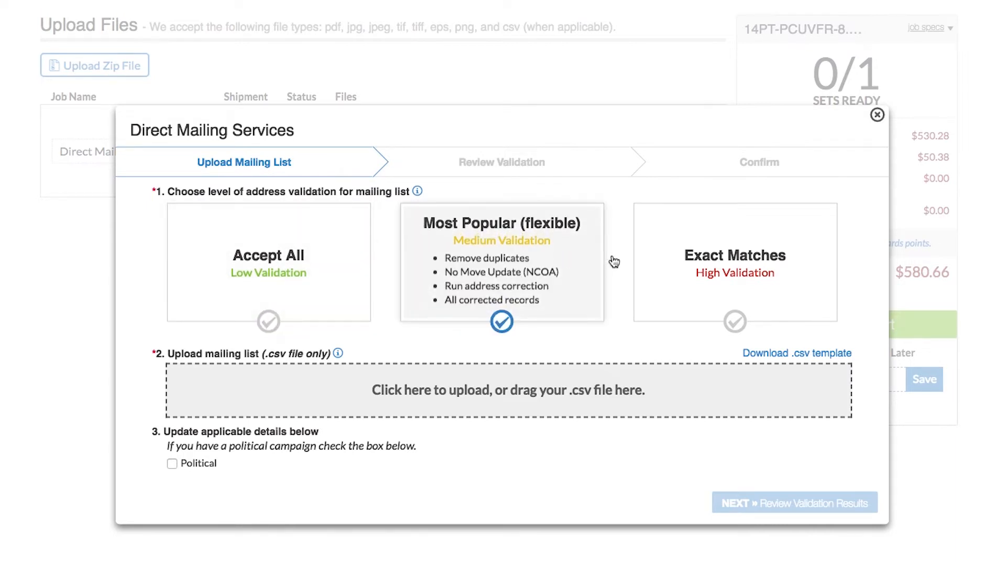
click(735, 262)
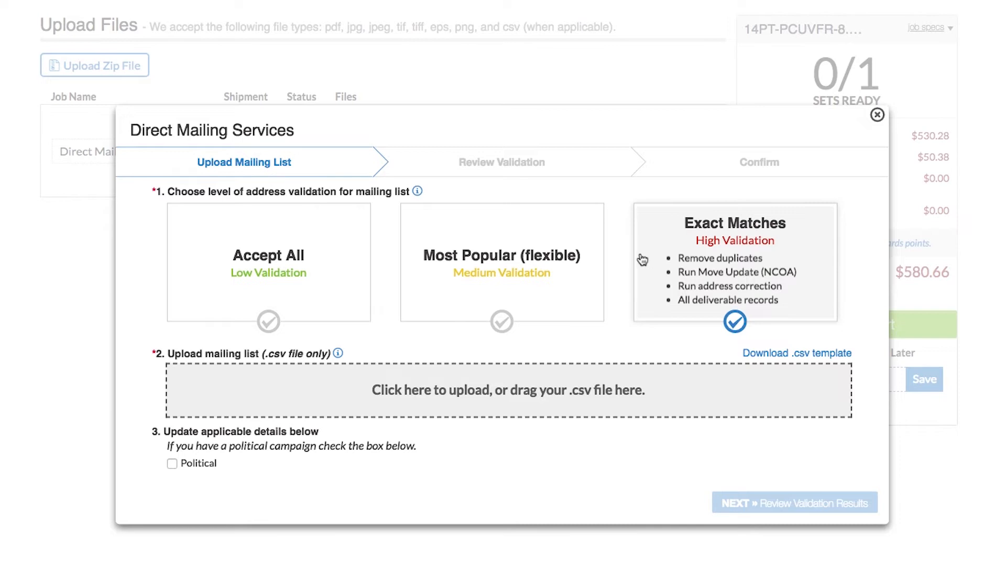
click(503, 262)
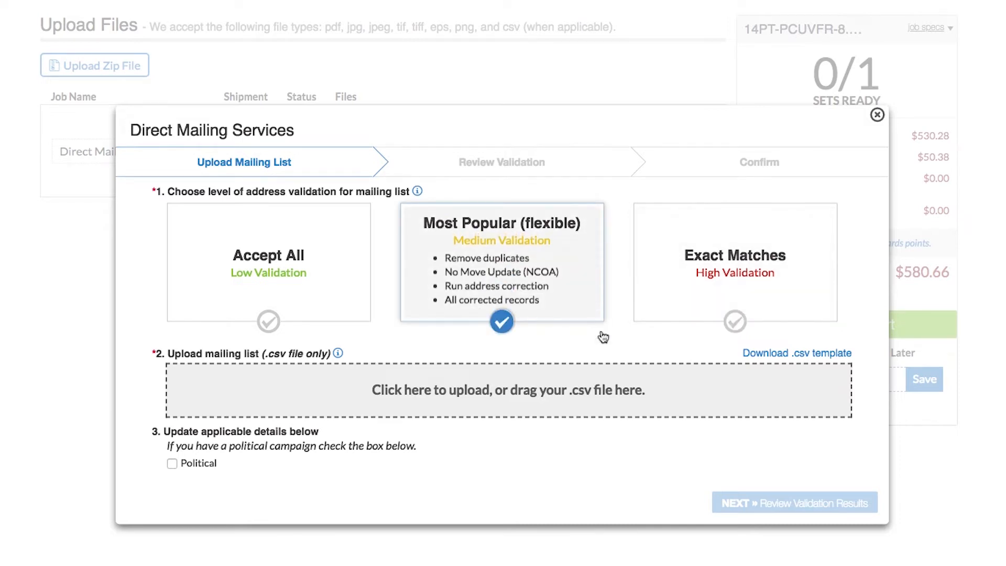
mouse_move(618, 390)
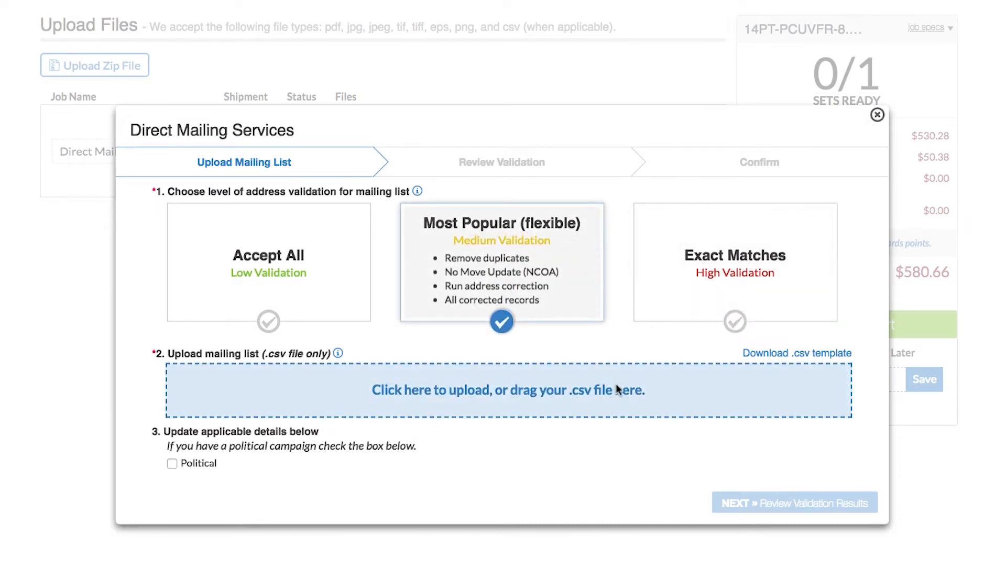
Step: Attach Test.csv as the mailing list and submit it for validation review
click(506, 390)
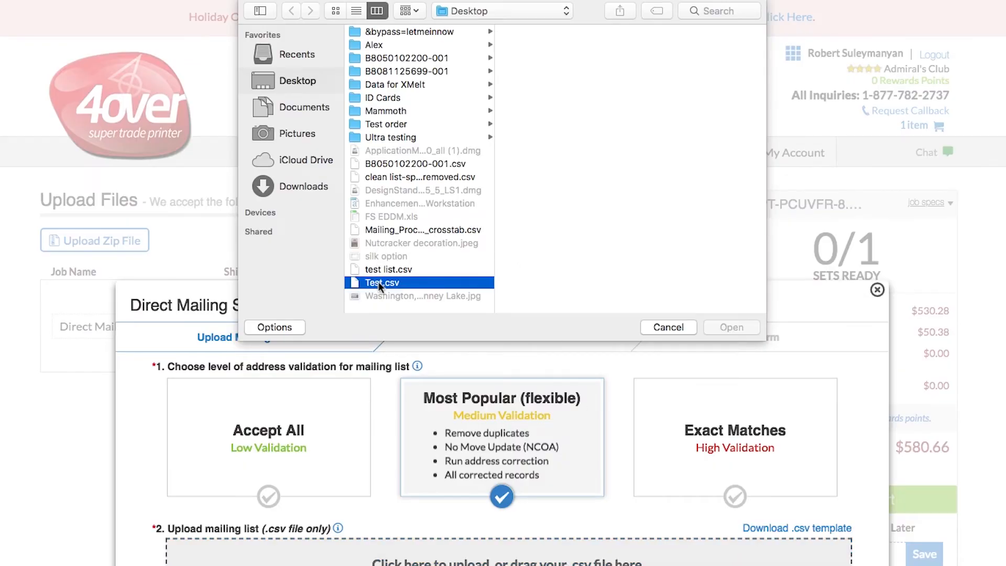
click(731, 327)
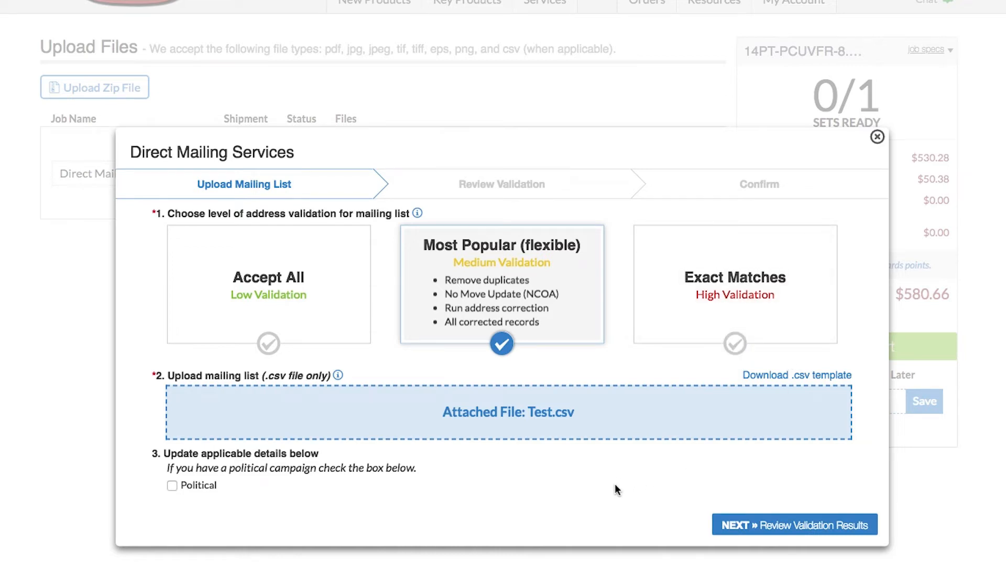
click(793, 526)
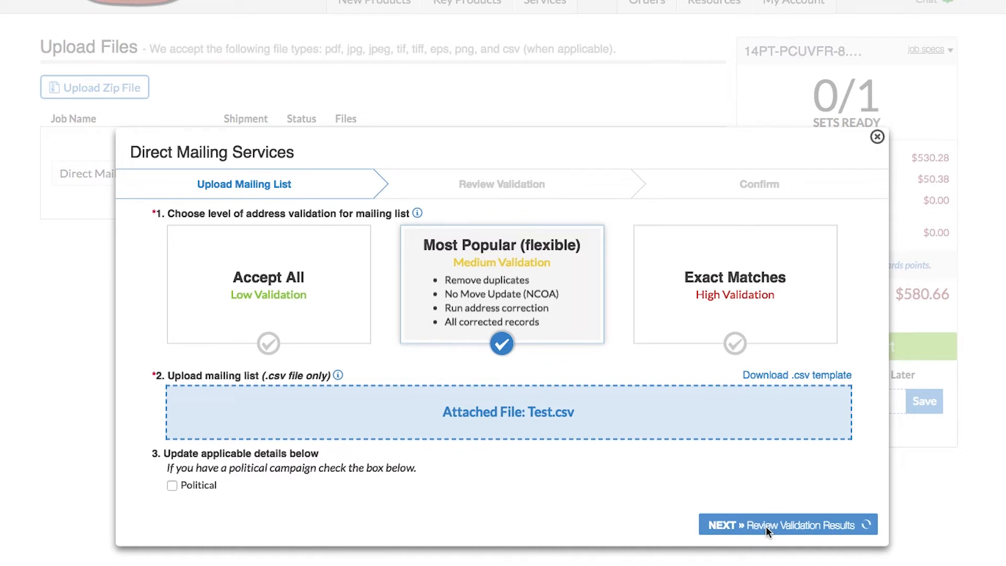
Step: Inspect the 4 invalid and 1 duplicate addresses, then proceed to postage calculation
click(789, 524)
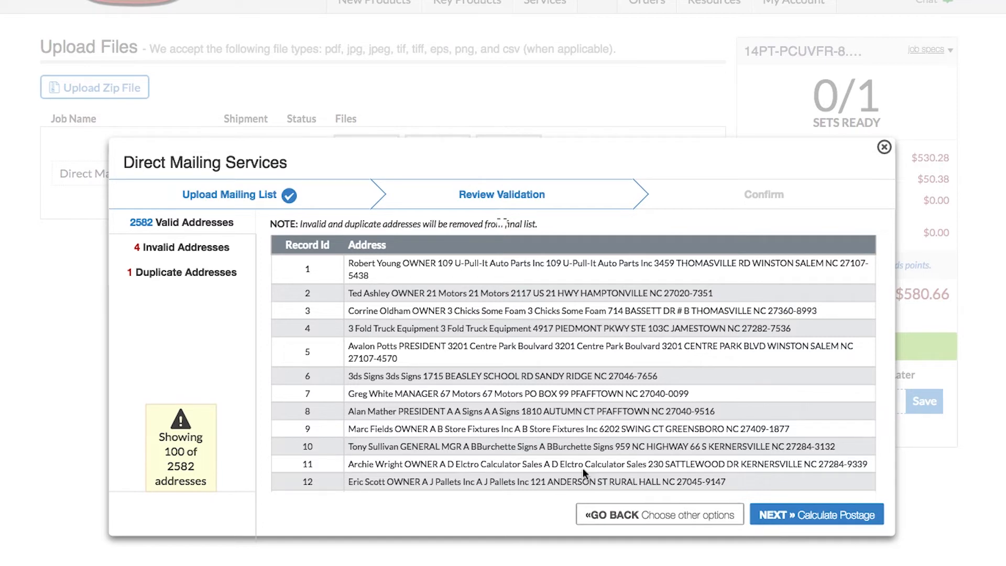
scroll(down, 3)
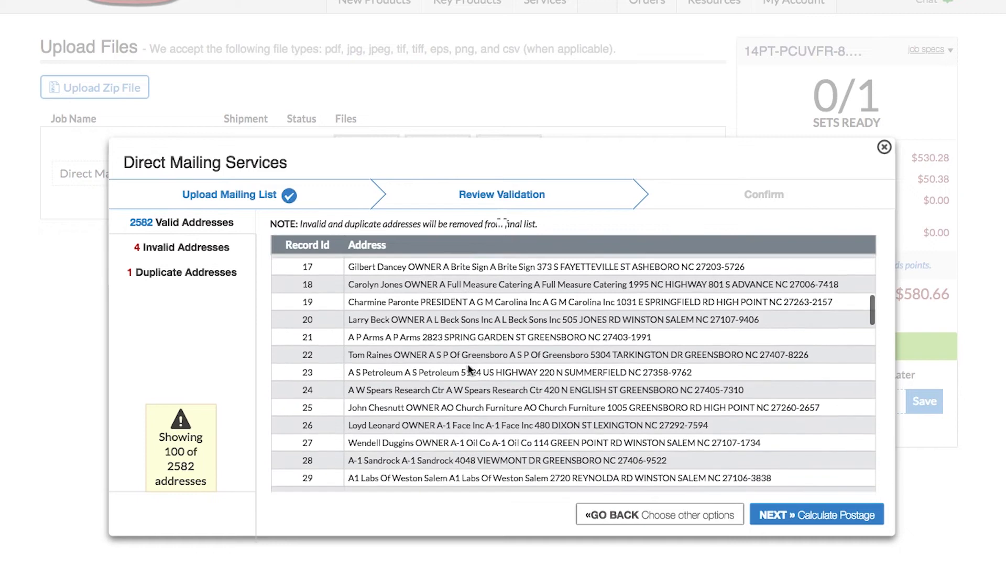
scroll(down, 3)
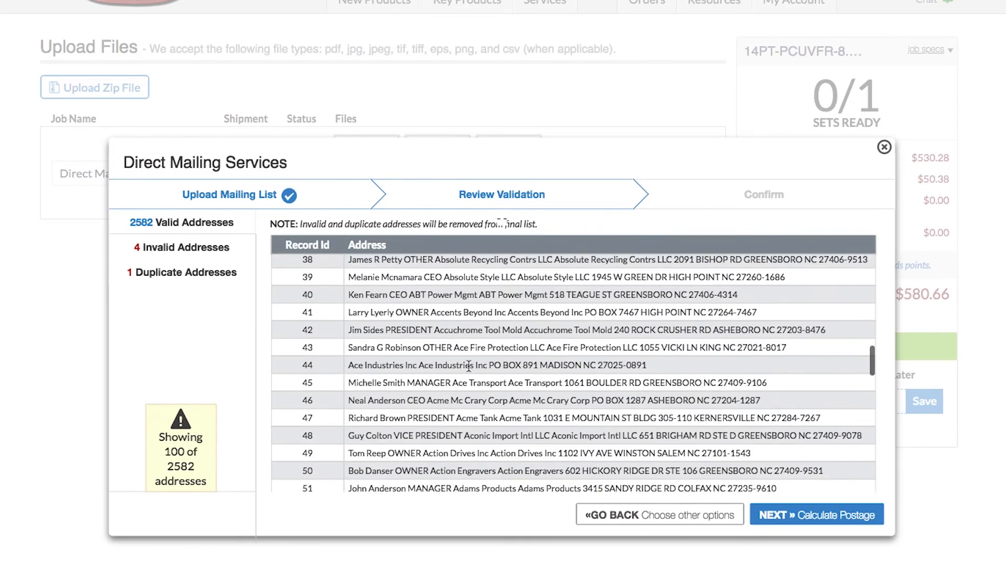
scroll(down, 3)
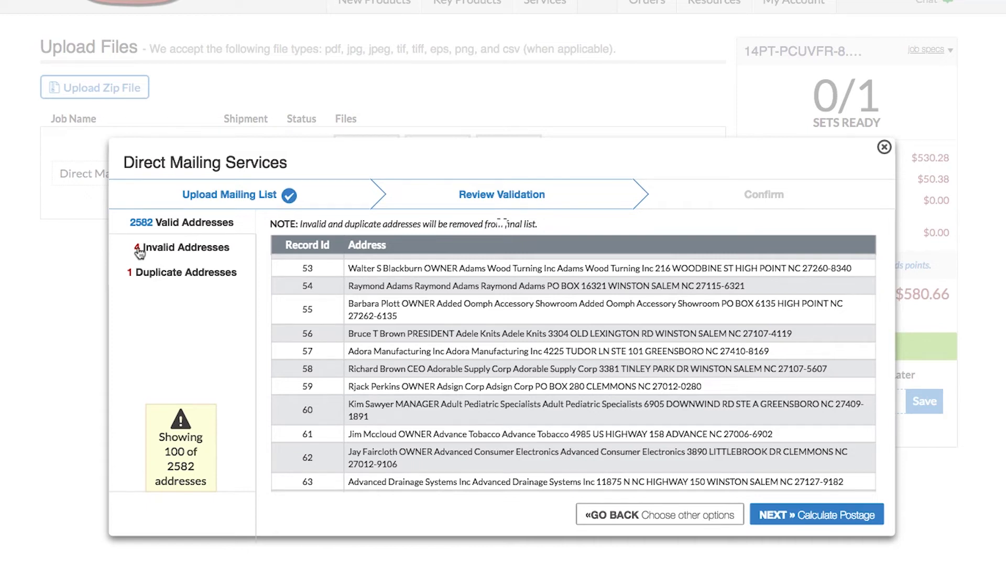
click(191, 247)
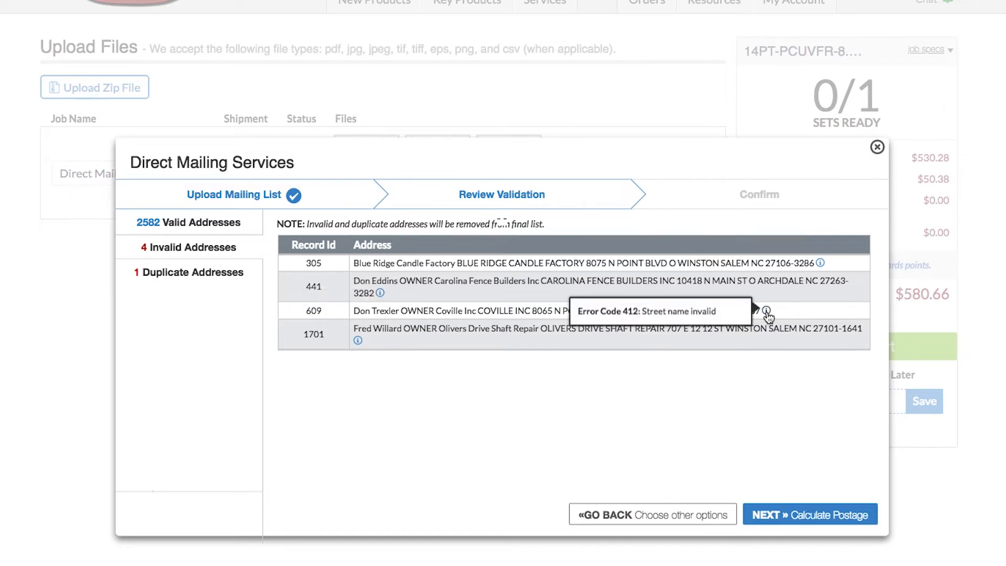
click(194, 273)
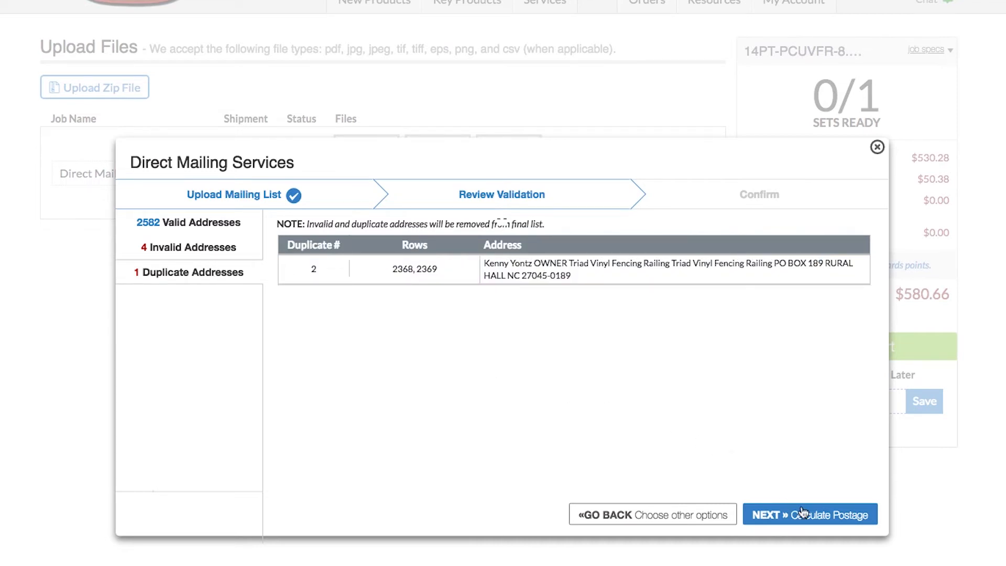
click(803, 514)
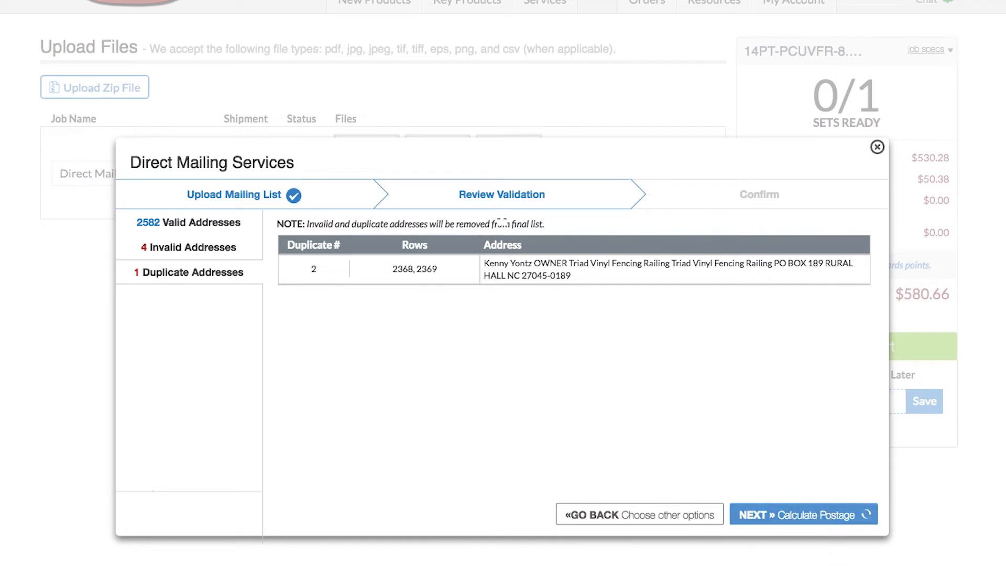
Step: Approve the list, pay the $718.42 postage by check, and accept mailing details
click(803, 515)
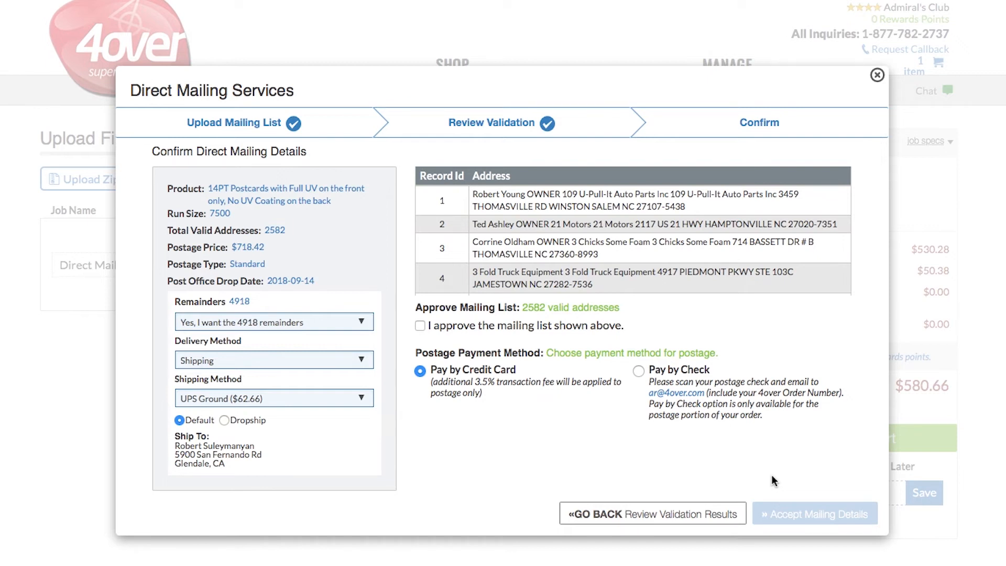
mouse_move(767, 479)
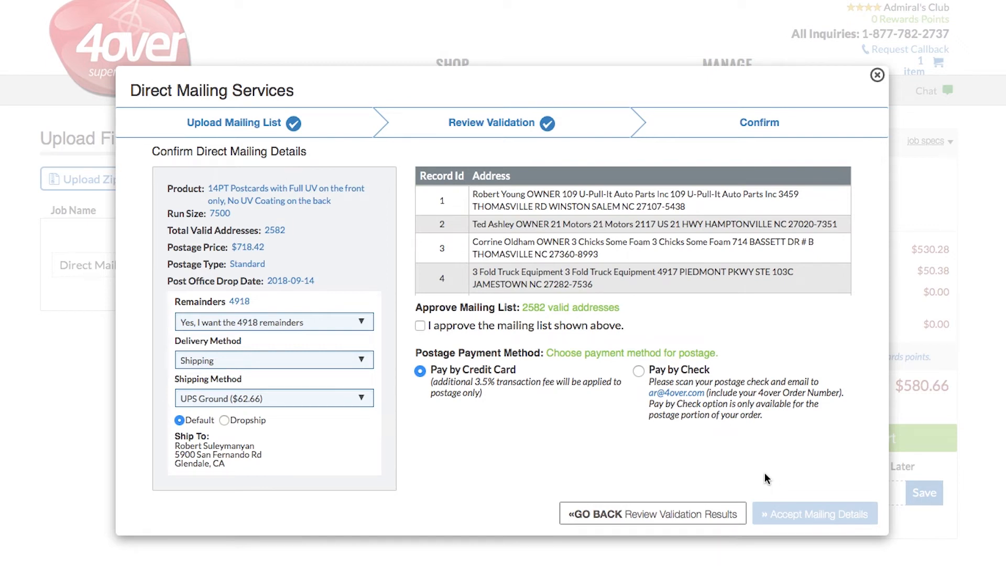
click(420, 325)
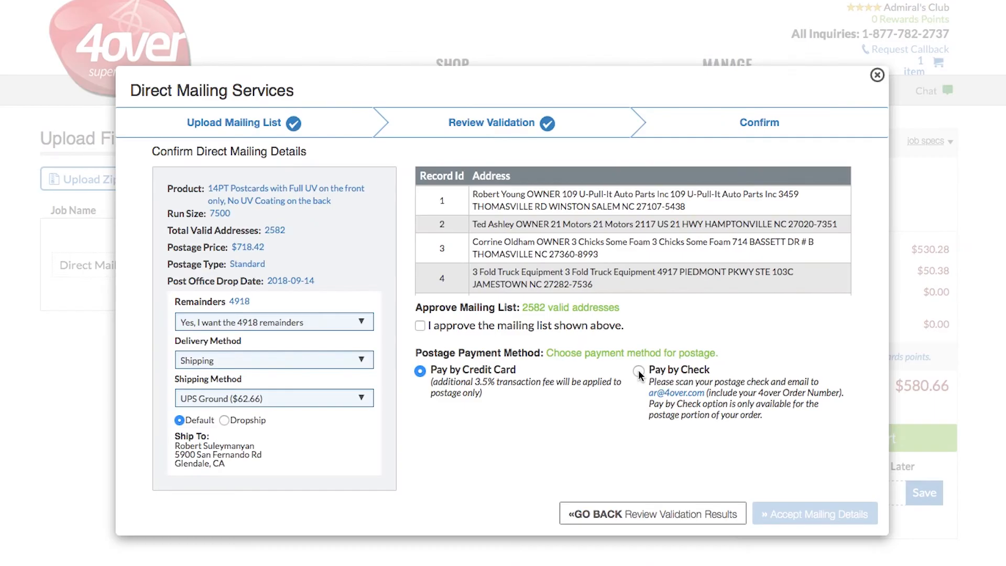
click(639, 372)
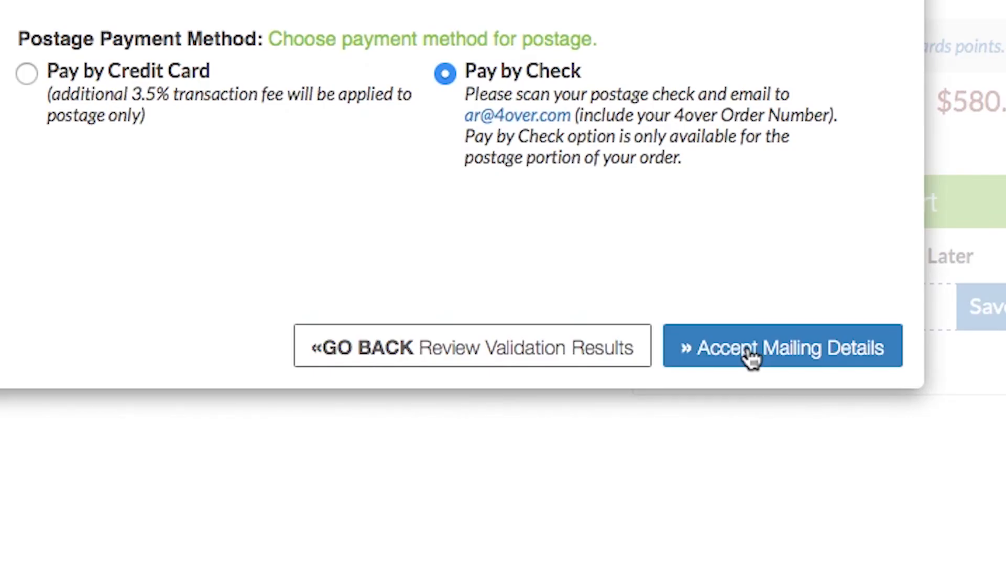
click(782, 347)
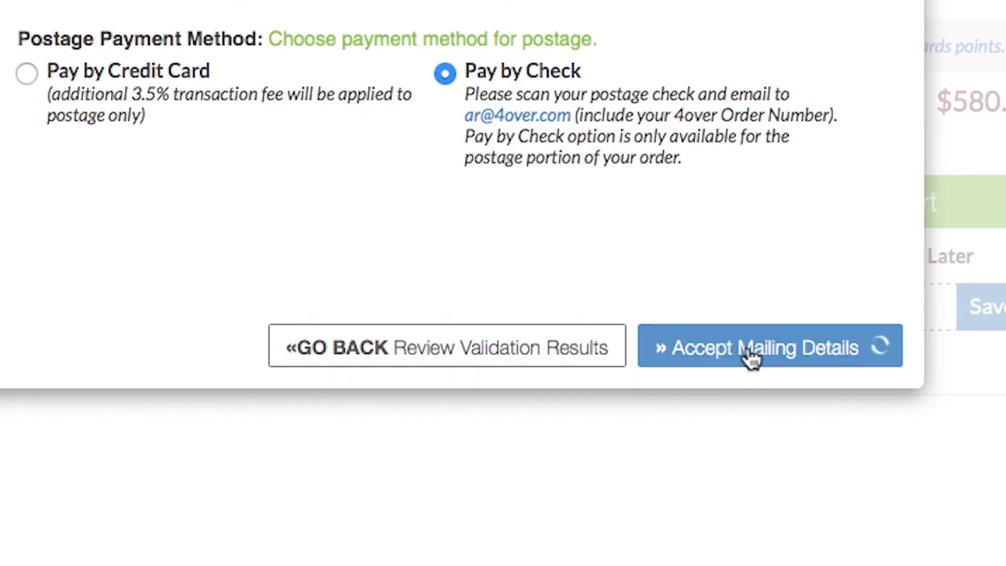
Step: Upload the FR PDF front and BK PDF back artwork from Downloads
click(769, 347)
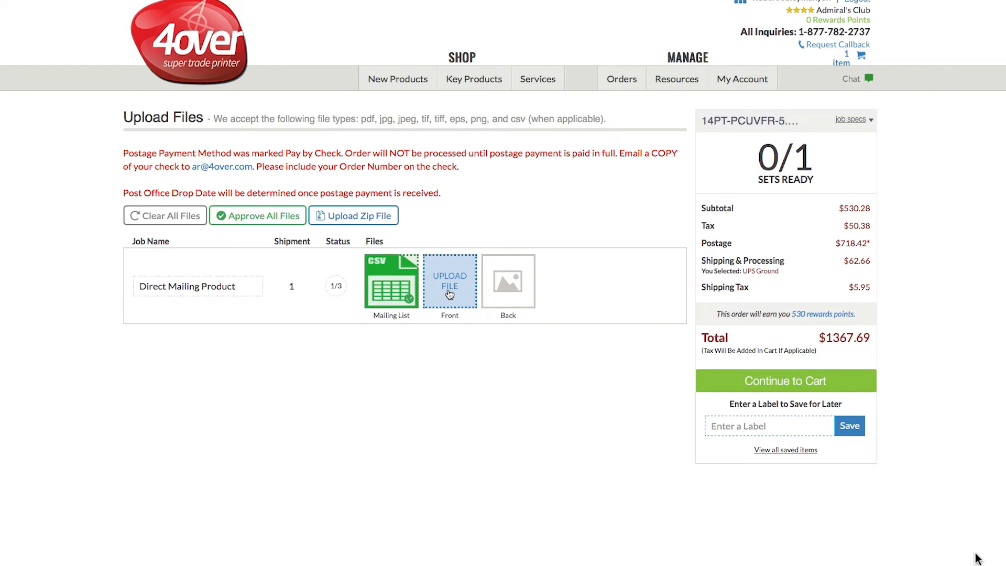
click(449, 280)
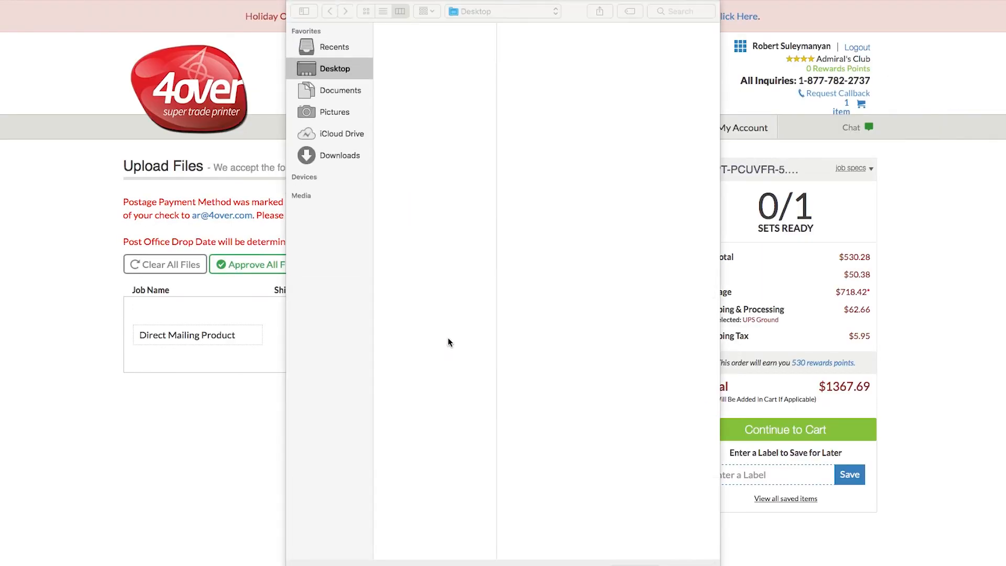
click(341, 155)
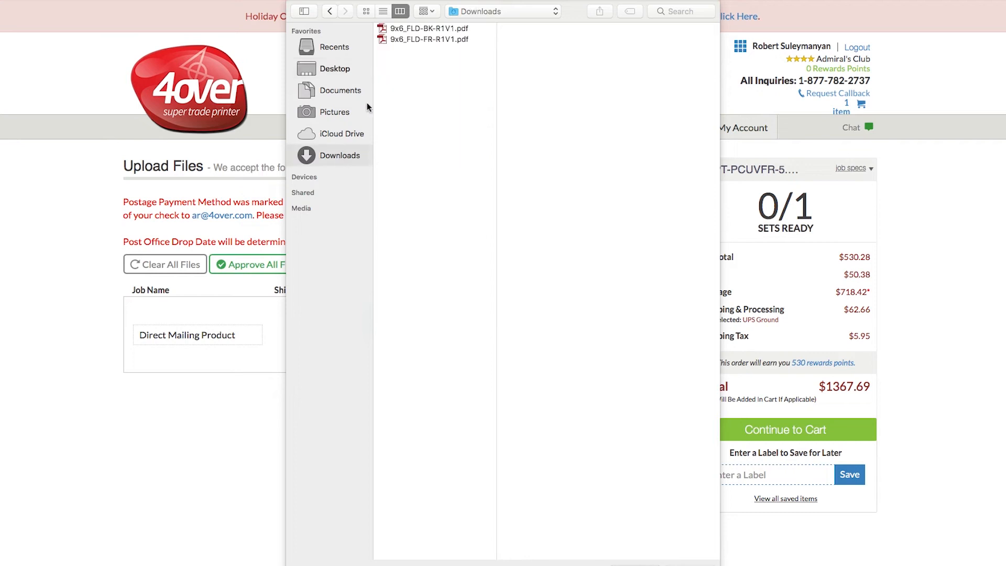
click(431, 39)
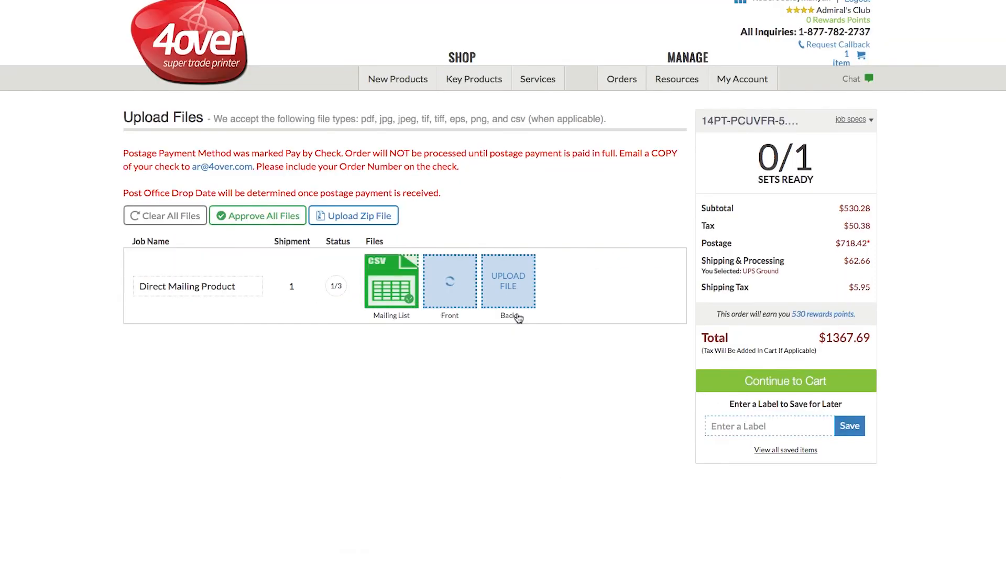
click(508, 280)
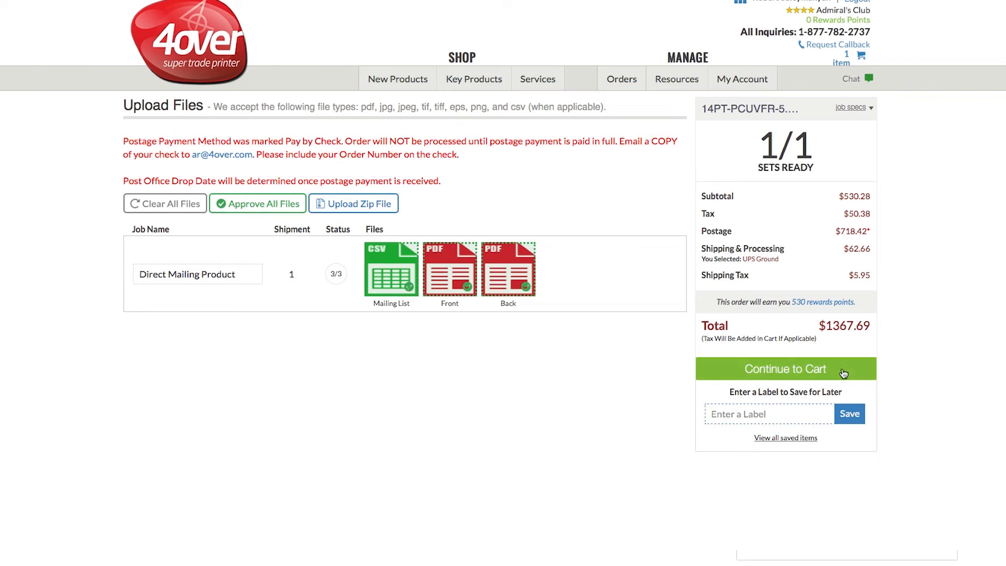
Step: Move the job to the cart and expand Mailing Service Details and Remainders
click(785, 368)
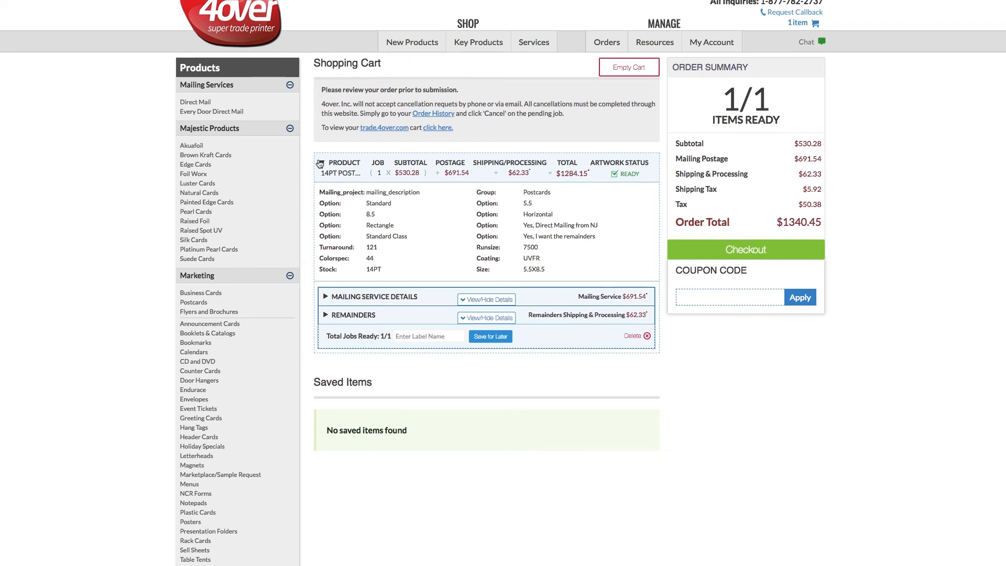
click(486, 299)
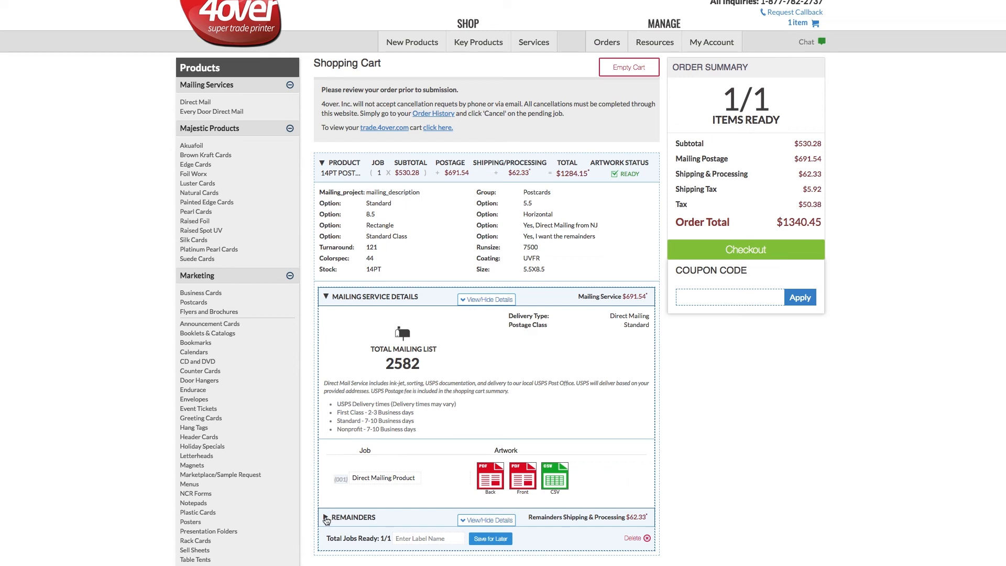
click(326, 518)
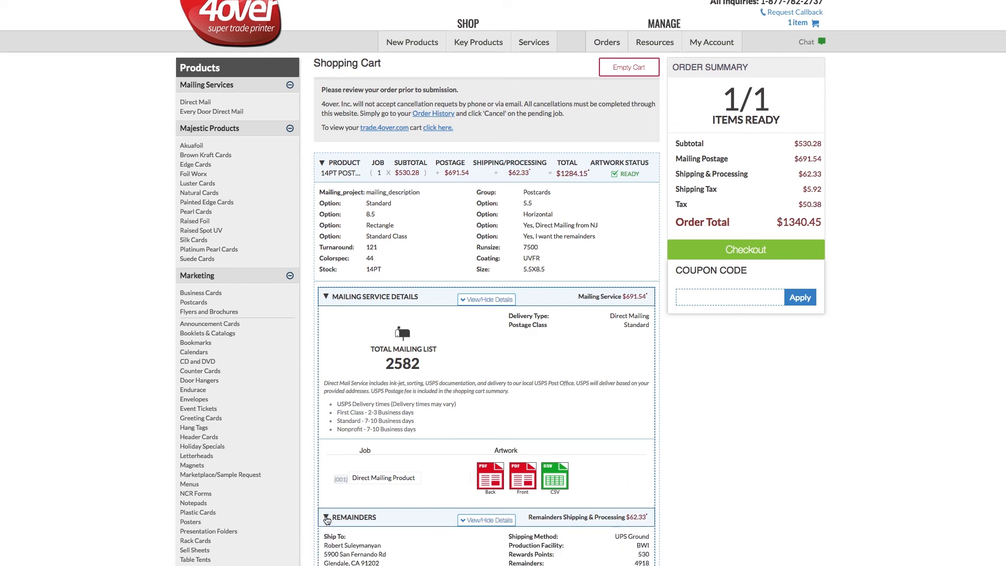
mouse_move(790, 509)
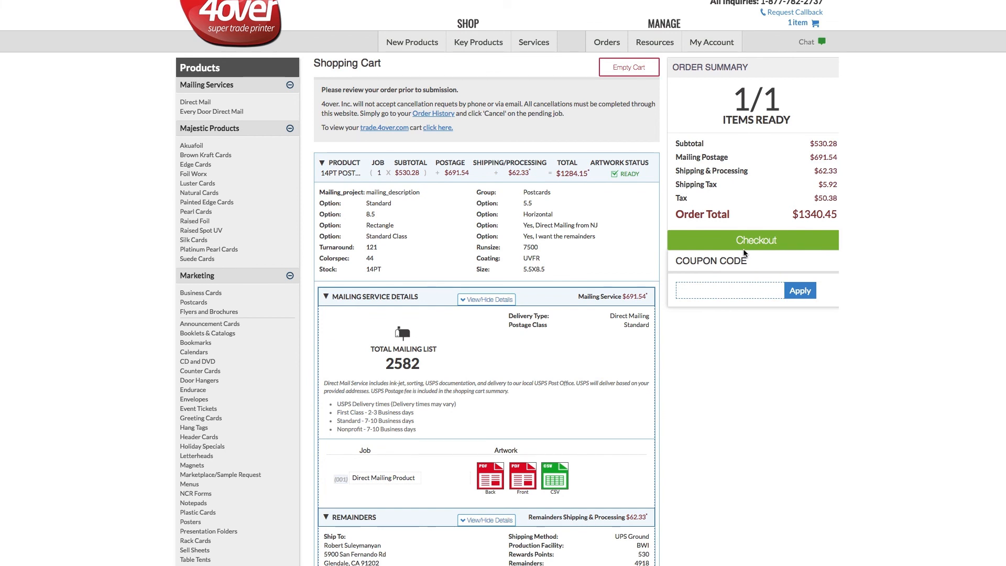
click(754, 240)
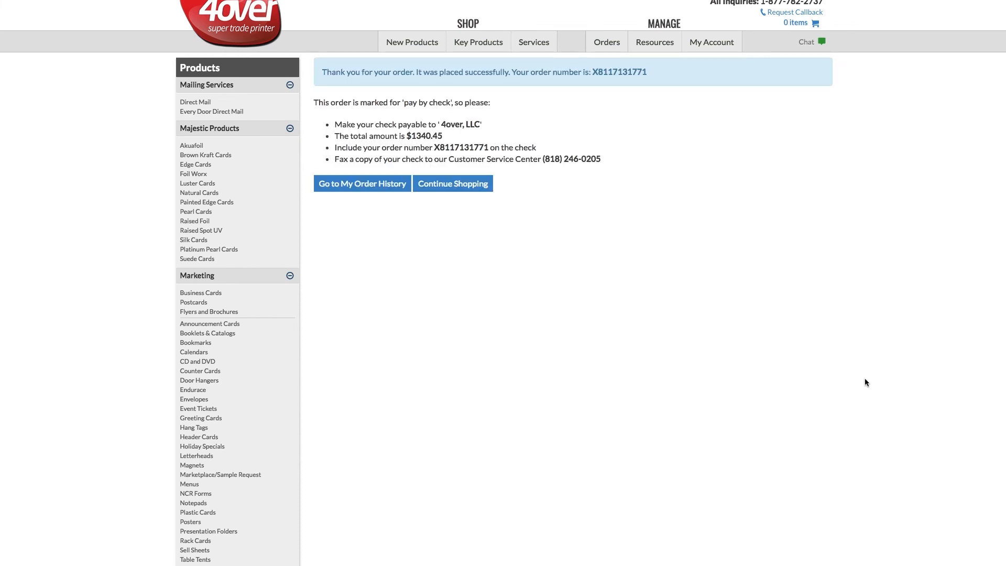
click(362, 184)
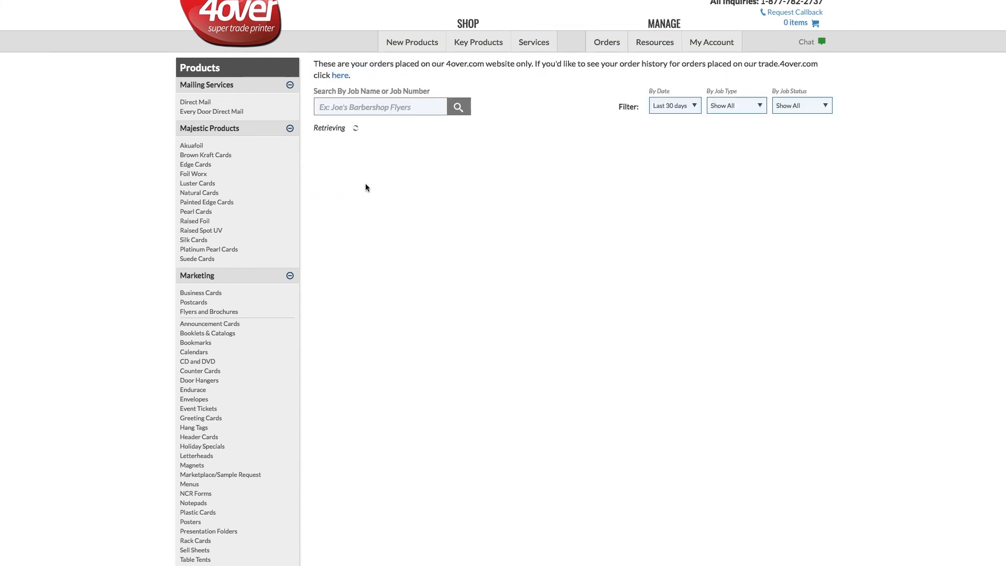
mouse_move(943, 333)
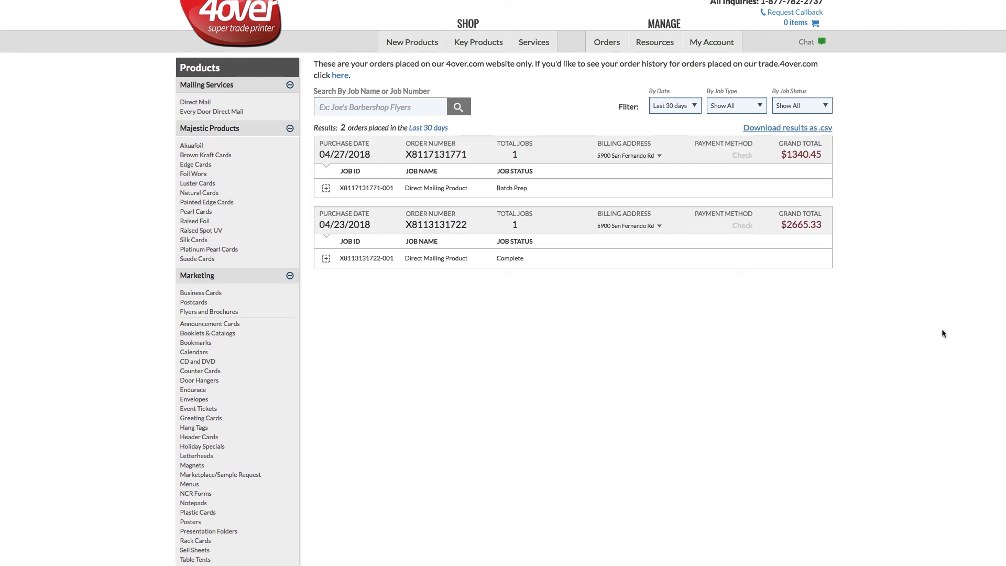
mouse_move(915, 332)
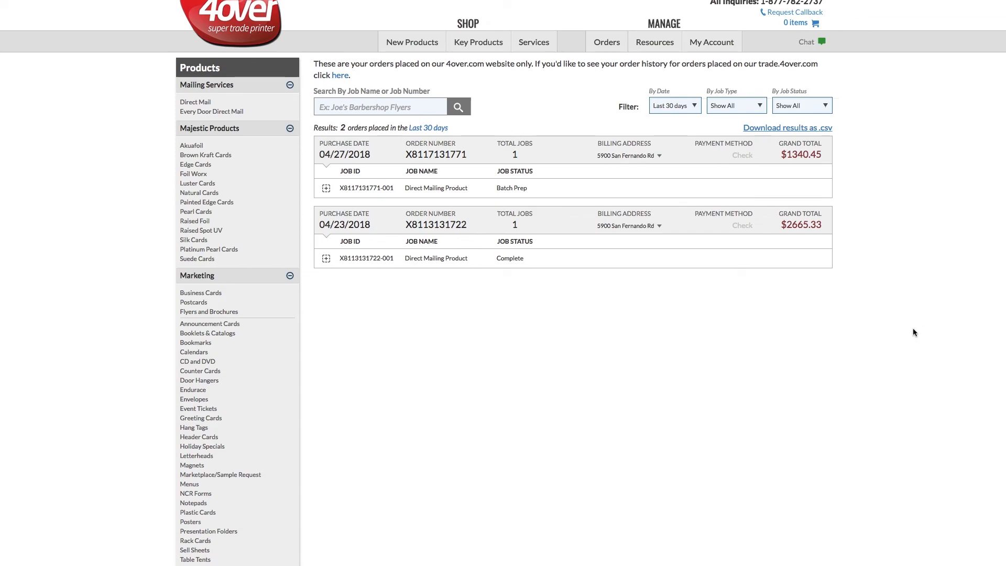